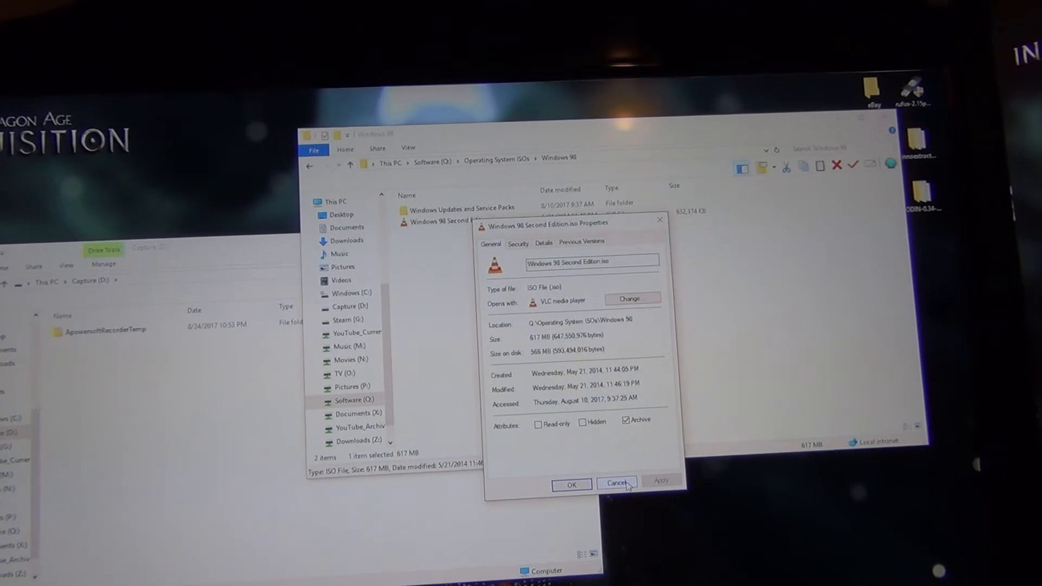
Step: Cancel the Windows 98 Second Edition.iso Properties dialog without changing anything
{"action": "left_click", "coordinate": [617, 482]}
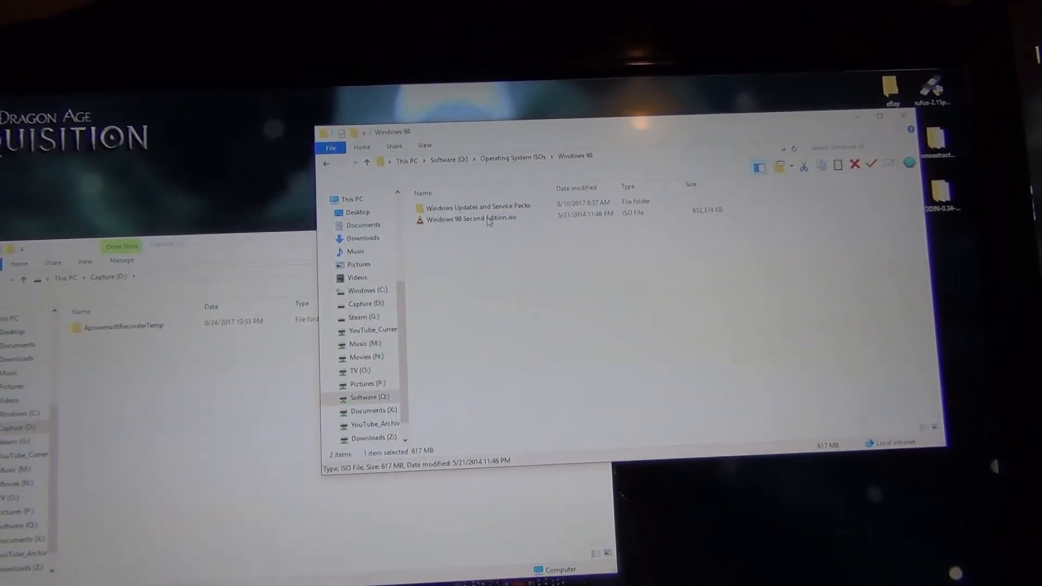
Step: Copy Windows 98 Second Edition.iso from Software (Q:) to Capture (D:), then delete the copy
{"action": "left_click_drag", "start_coordinate": [471, 213], "coordinate": [220, 439]}
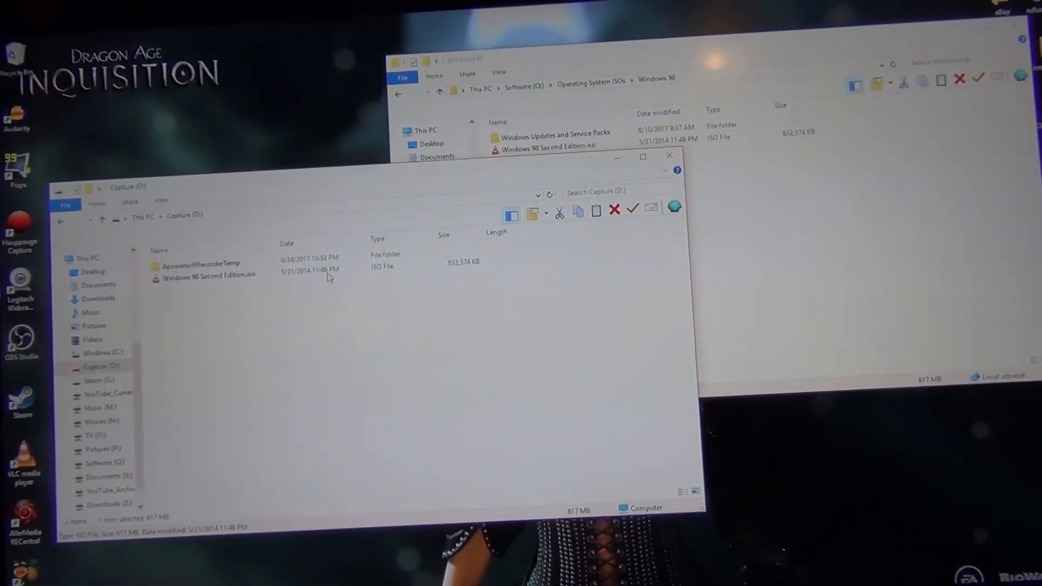
{"action": "right_click", "coordinate": [209, 280]}
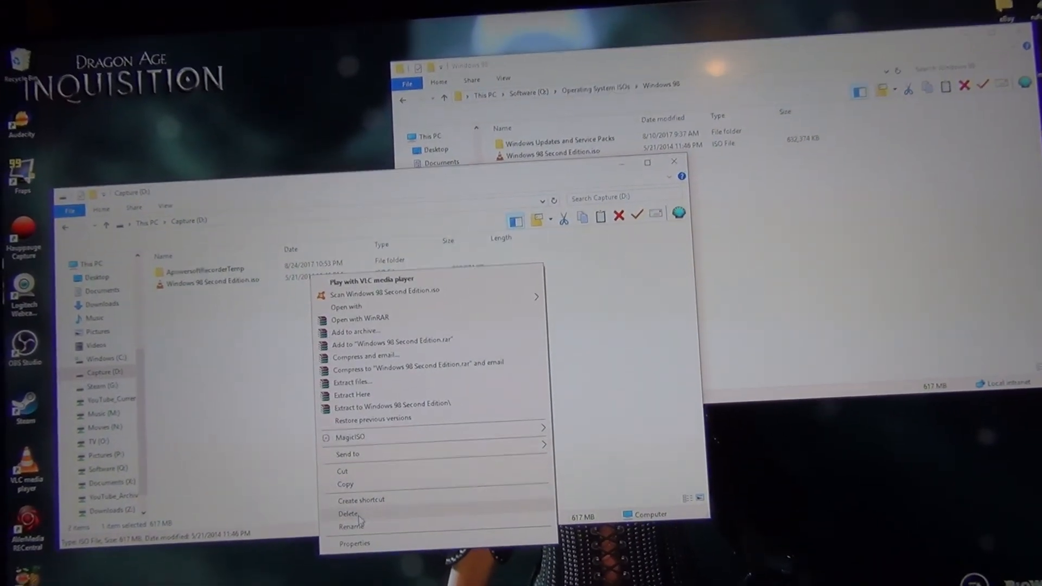
{"action": "left_click", "coordinate": [344, 527]}
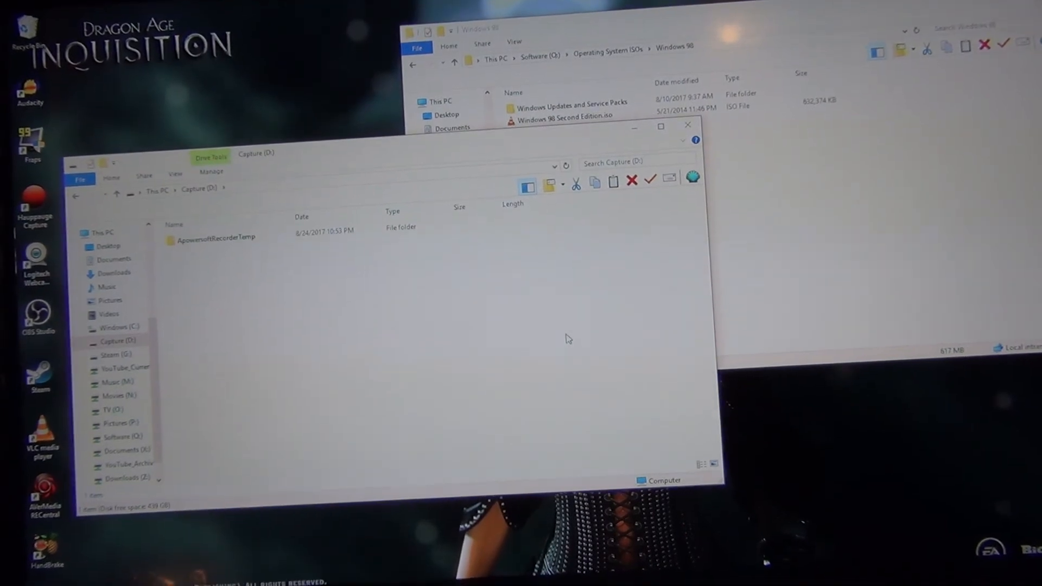